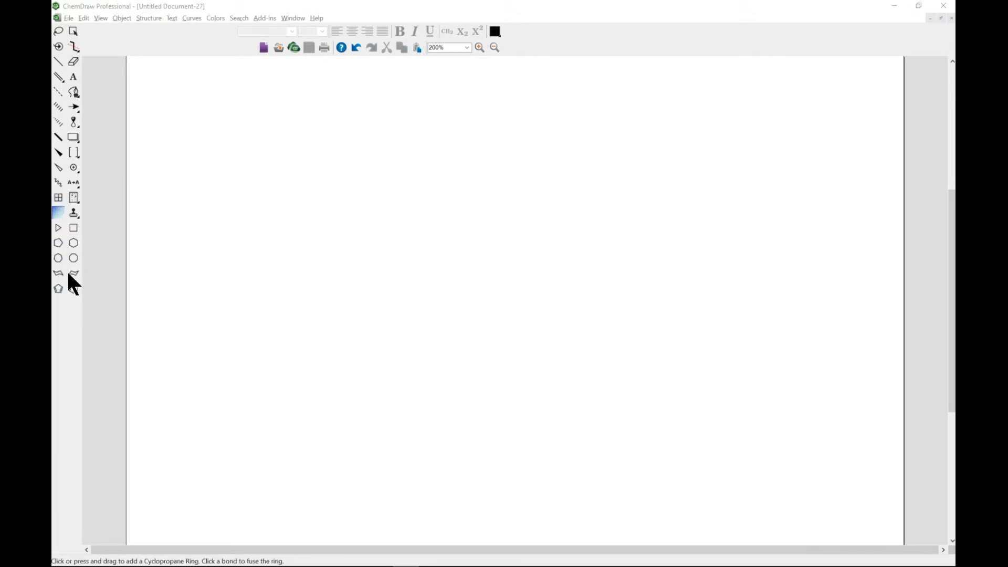
- Try the ring and chain tools, dismissing the chain length prompt without adding a chain
click(73, 288)
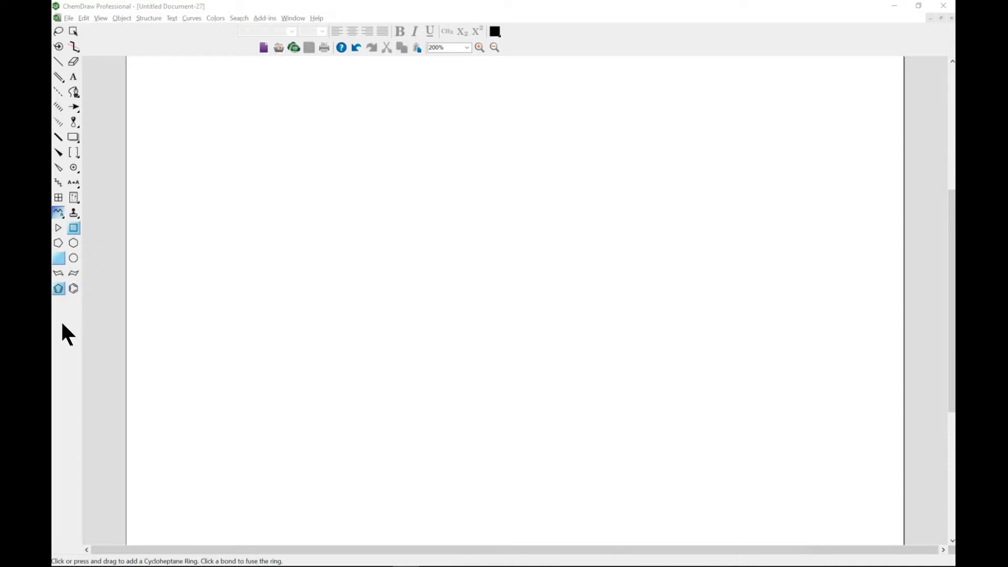
click(73, 287)
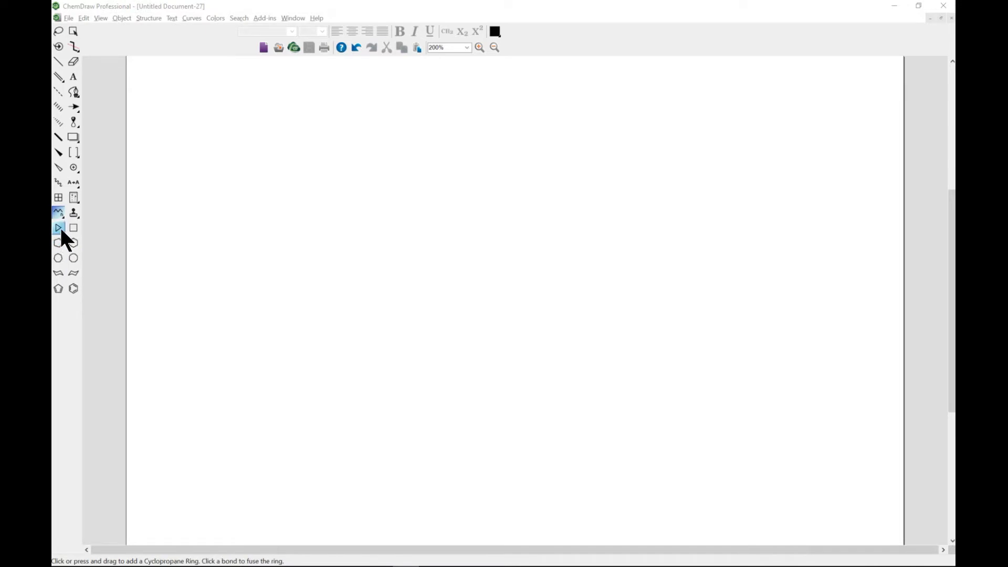
mouse_move(57, 227)
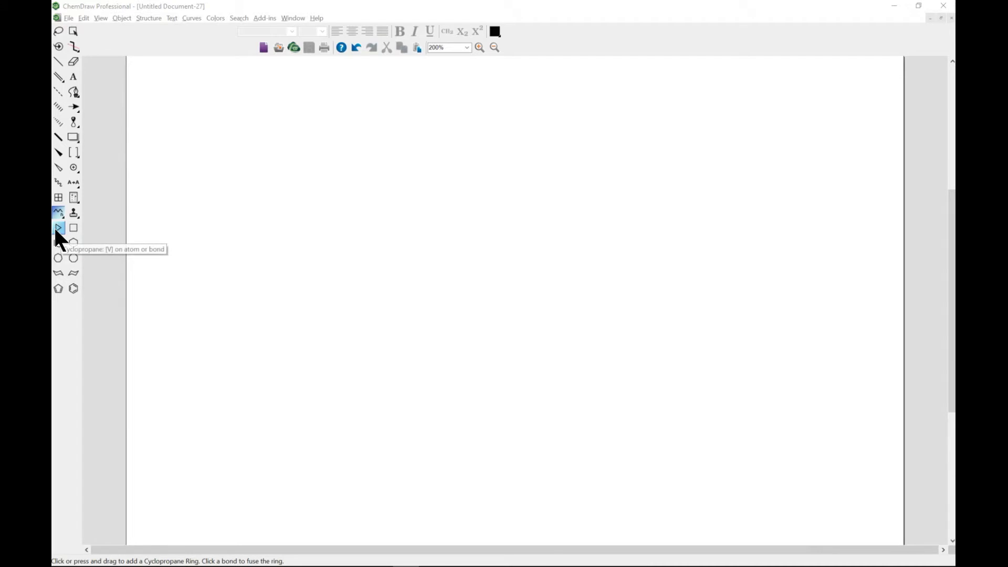
click(72, 227)
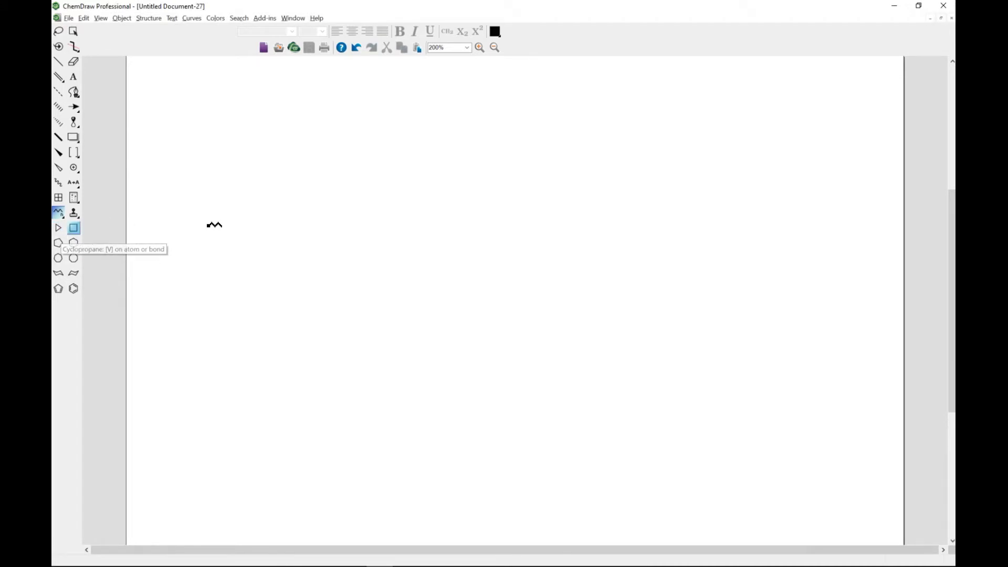
click(57, 212)
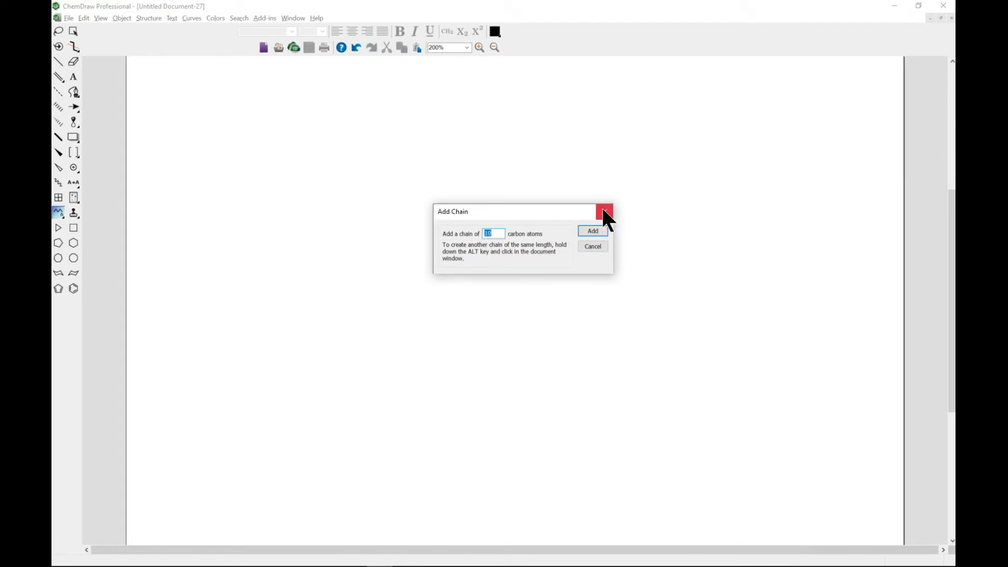
click(603, 212)
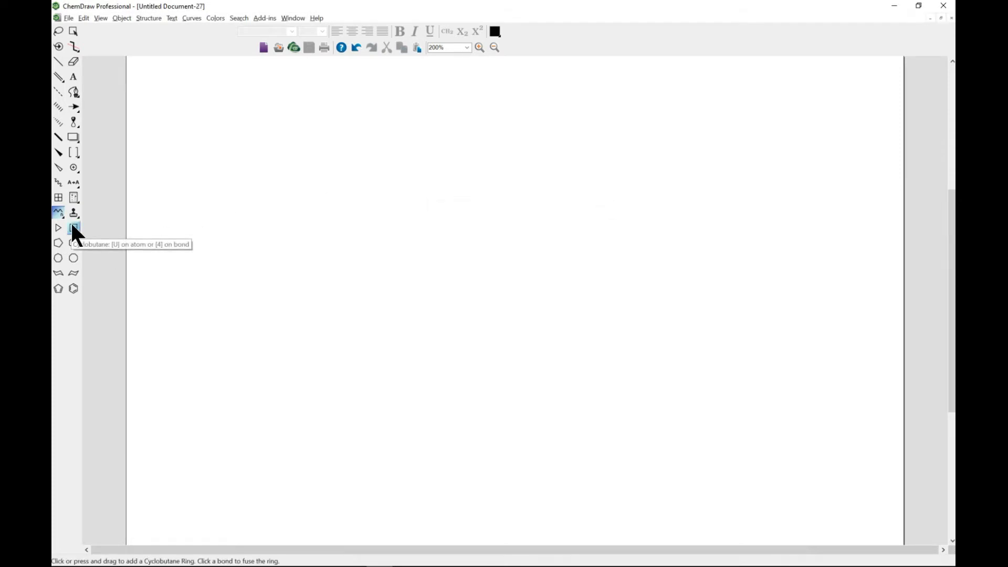
mouse_move(73, 242)
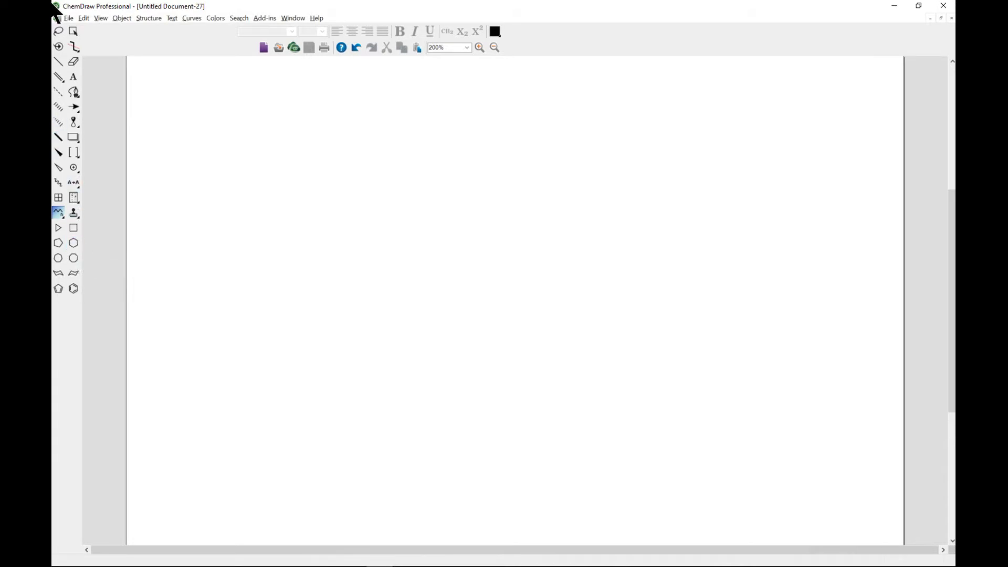
- Place benzene rings across the upper page, with a second ring right of the first
click(72, 257)
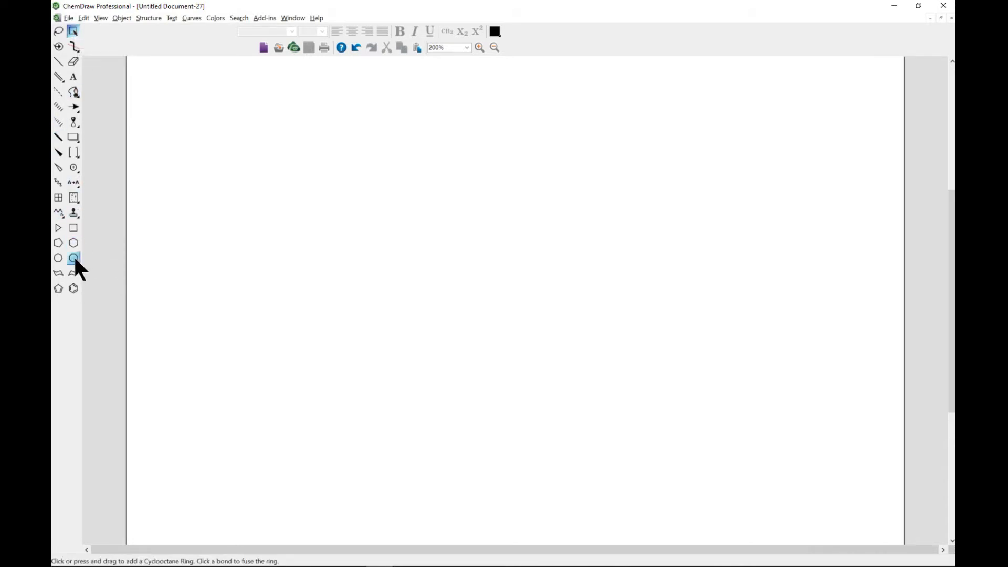
click(74, 289)
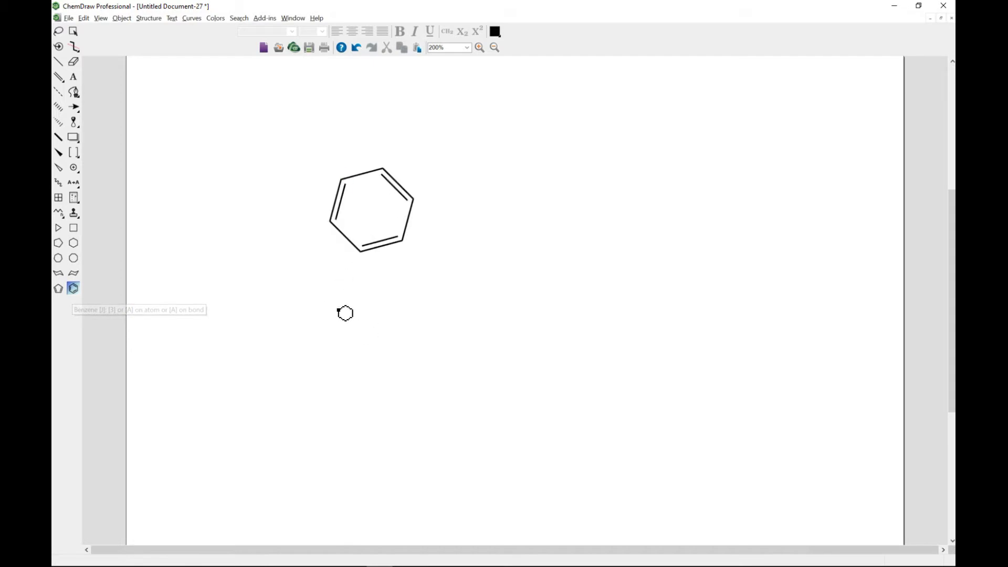
mouse_move(483, 189)
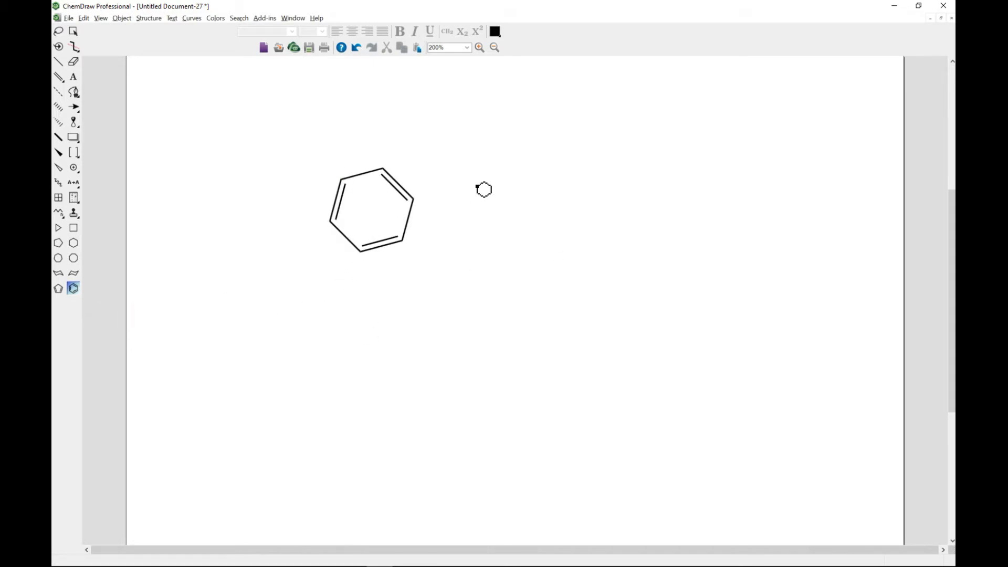
mouse_move(477, 186)
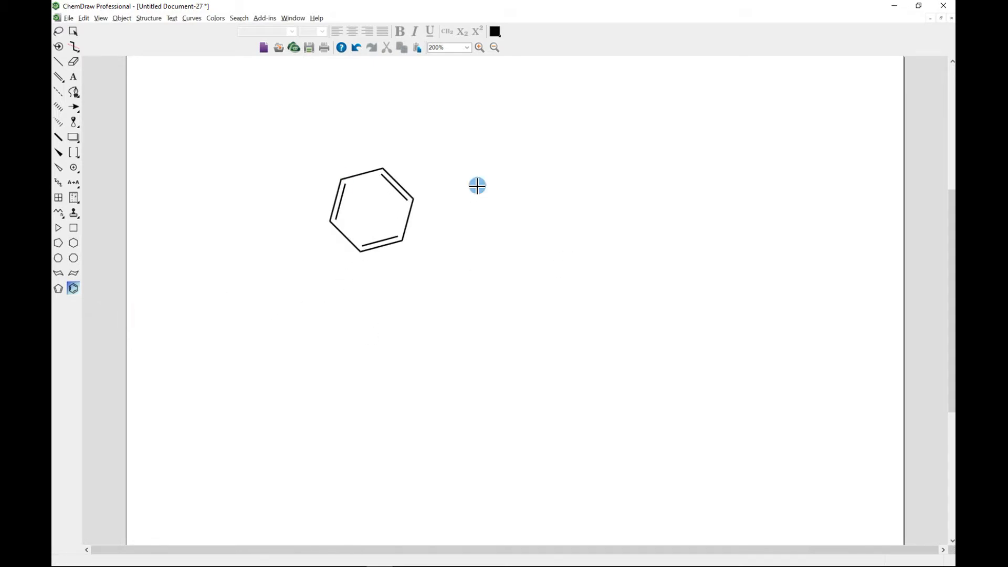
click(477, 186)
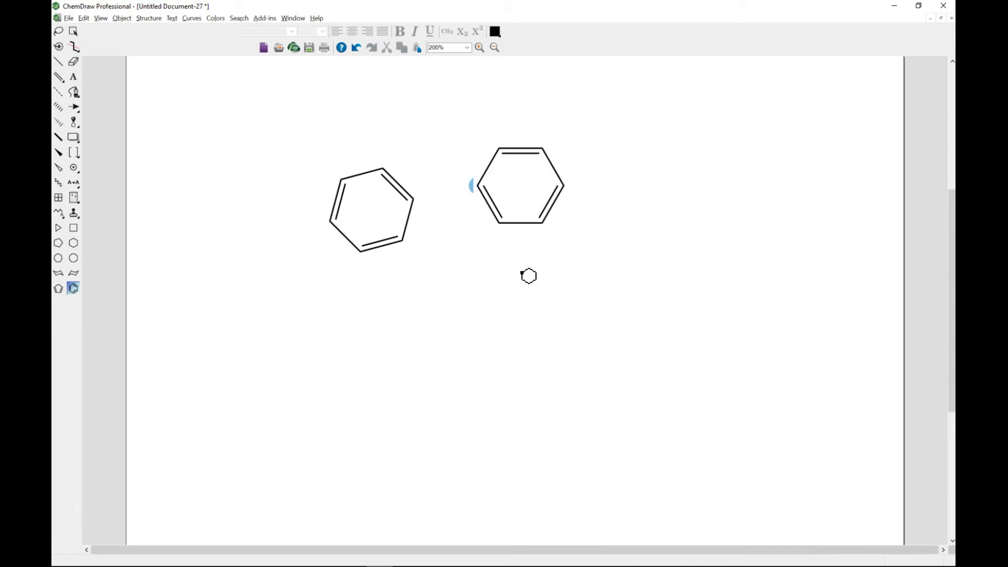
mouse_move(178, 291)
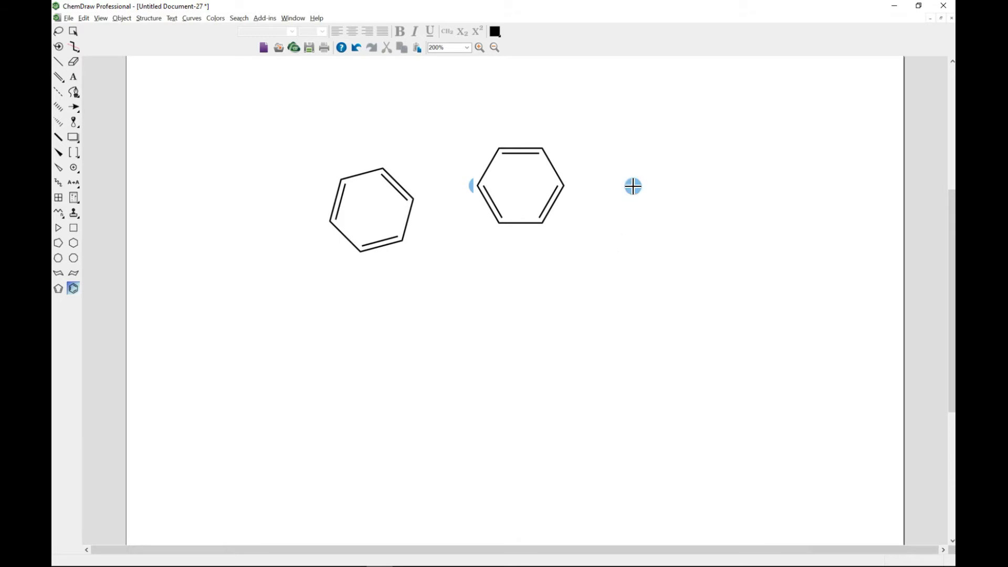
mouse_move(633, 189)
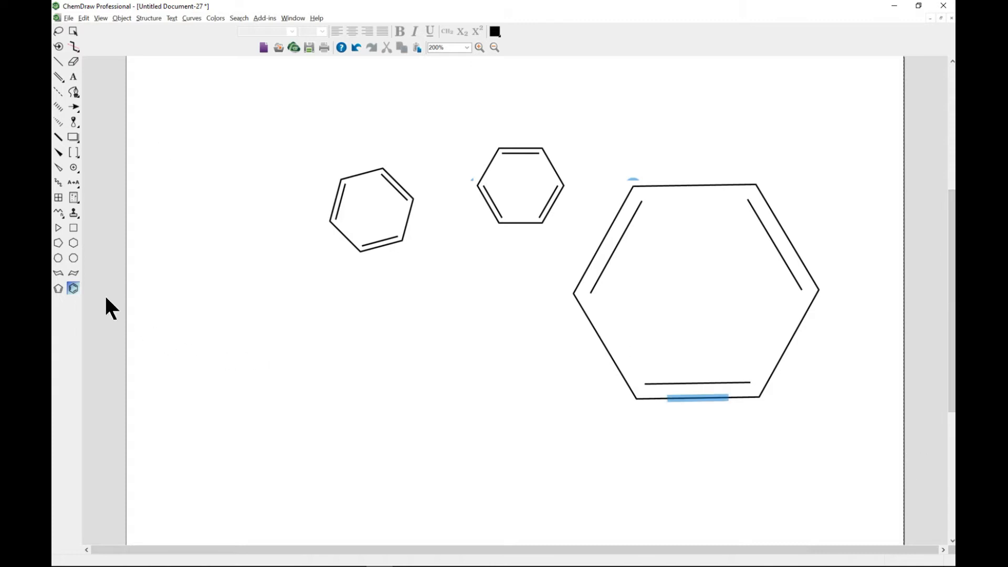
- Place horizontal and vertical chair cyclohexanes at lower left, then make several ring bonds double
click(58, 272)
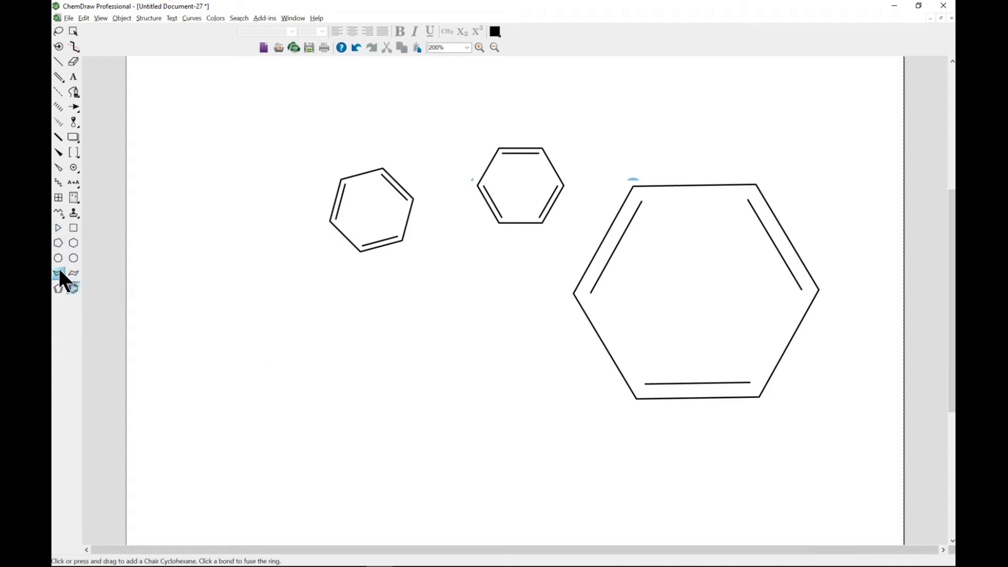
mouse_move(58, 272)
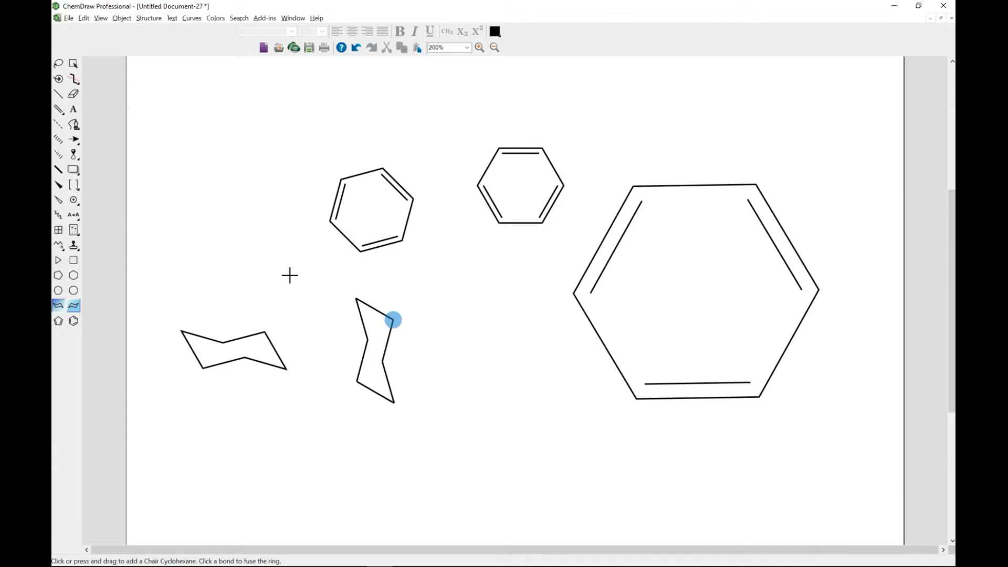
click(57, 93)
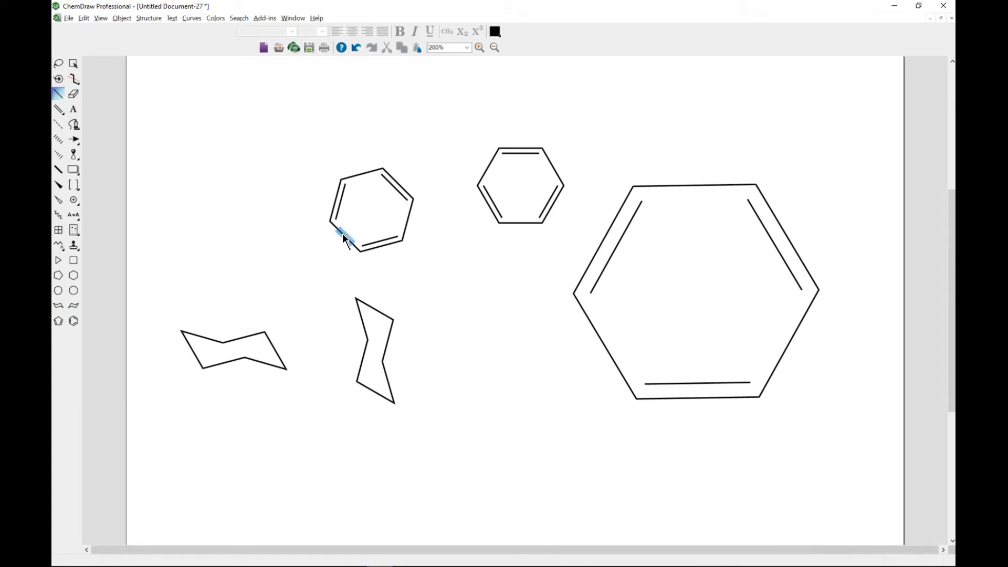
mouse_move(361, 355)
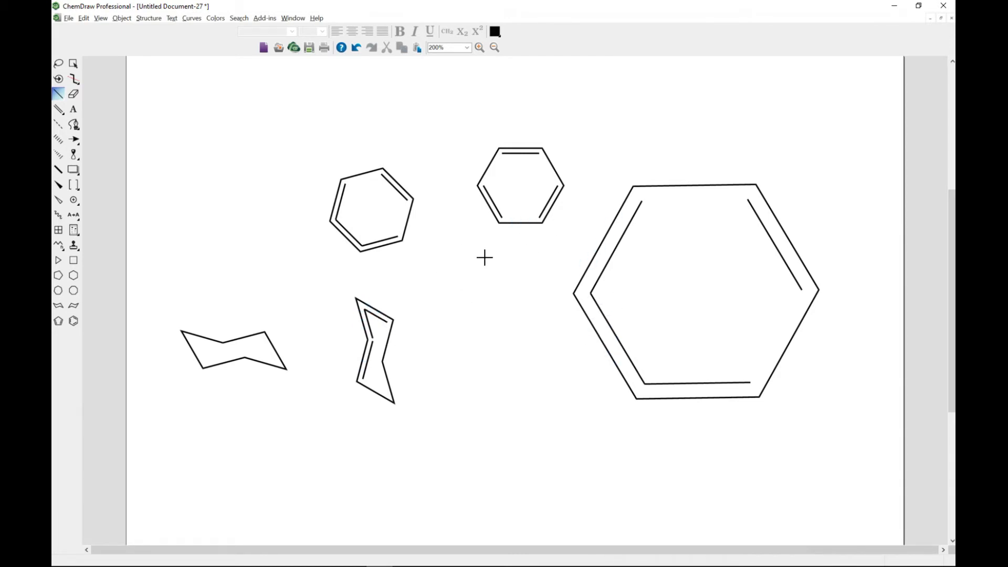
mouse_move(164, 231)
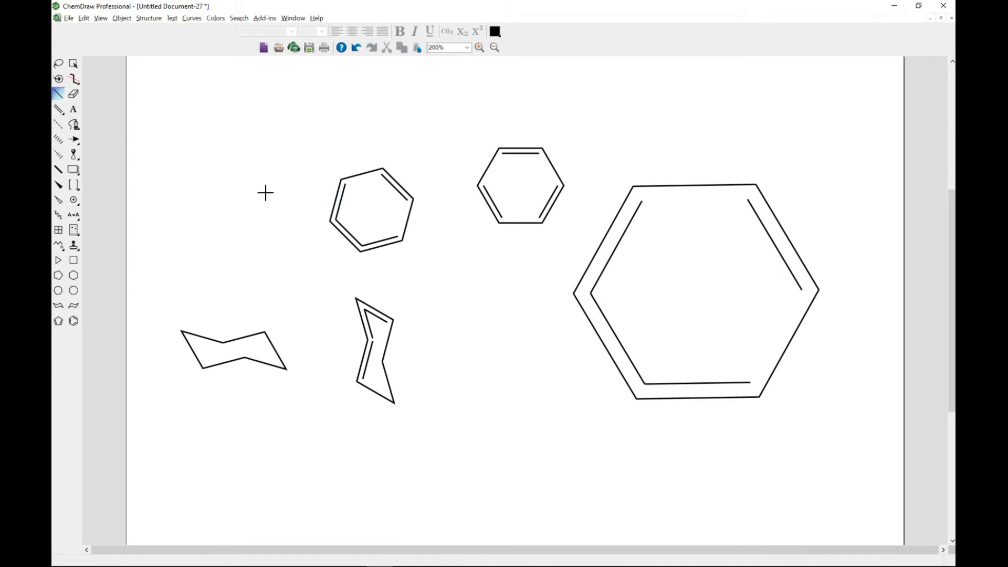
mouse_move(270, 187)
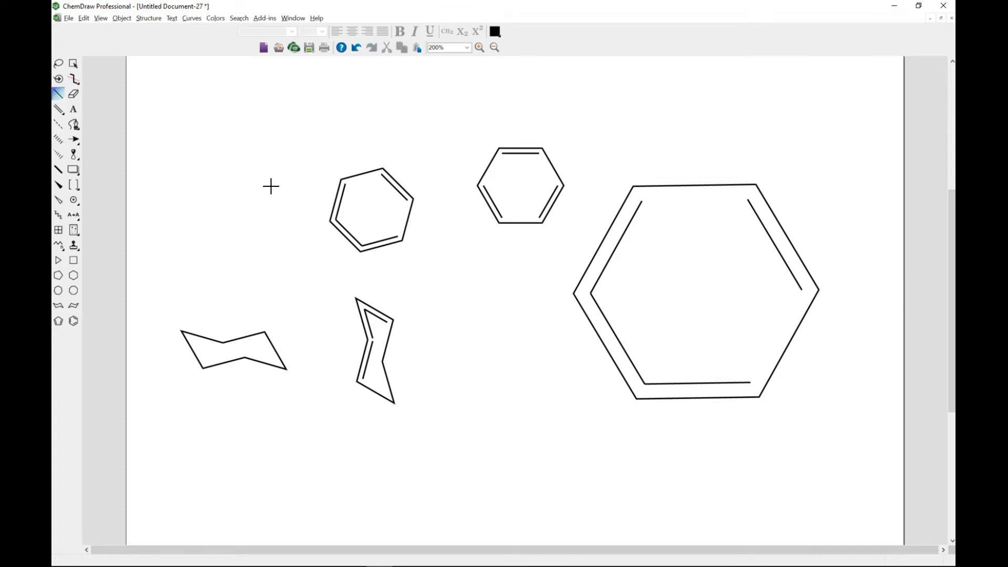
mouse_move(283, 118)
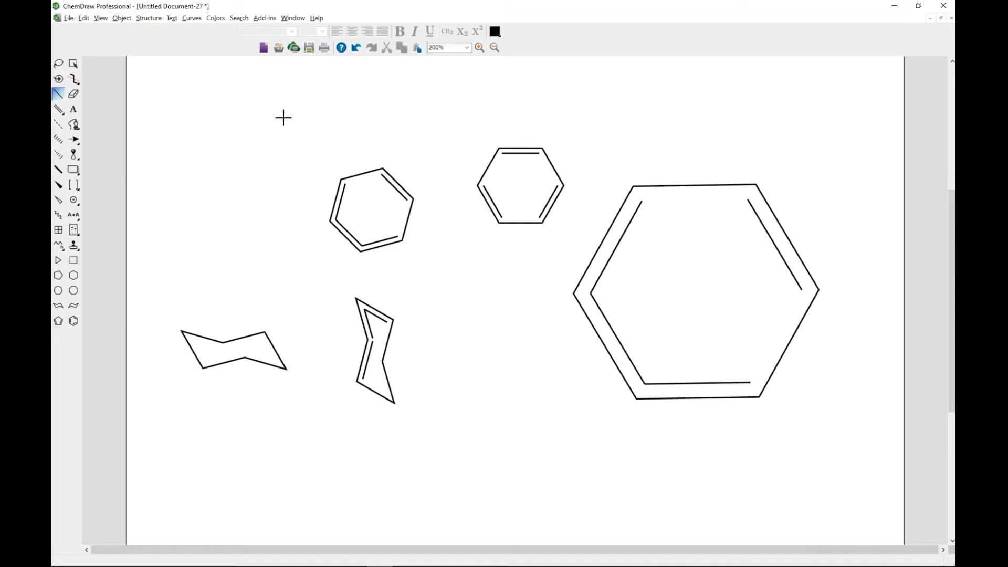
mouse_move(178, 199)
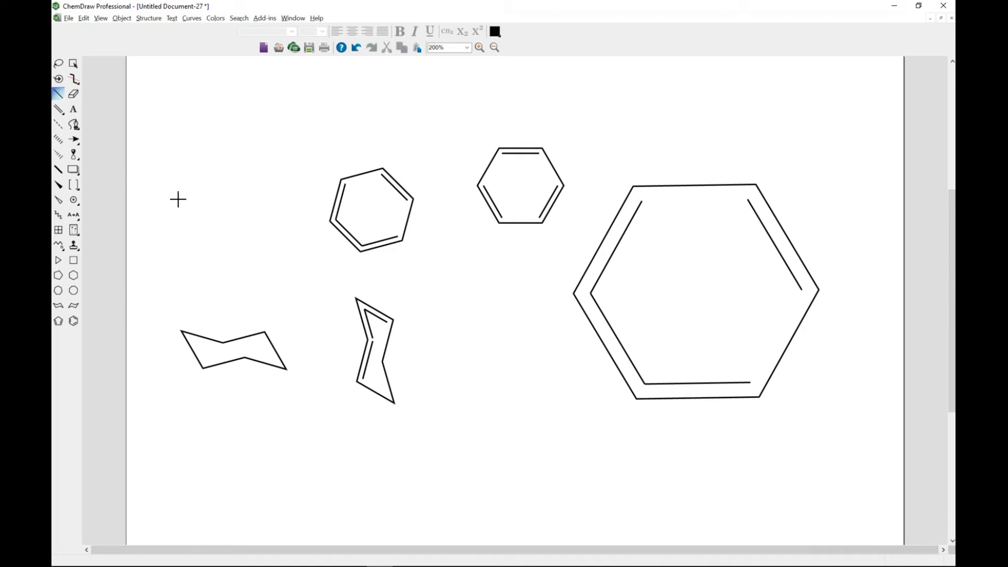
- Place a plain eight-membered ring near the top centre and a circled one at top right
click(73, 275)
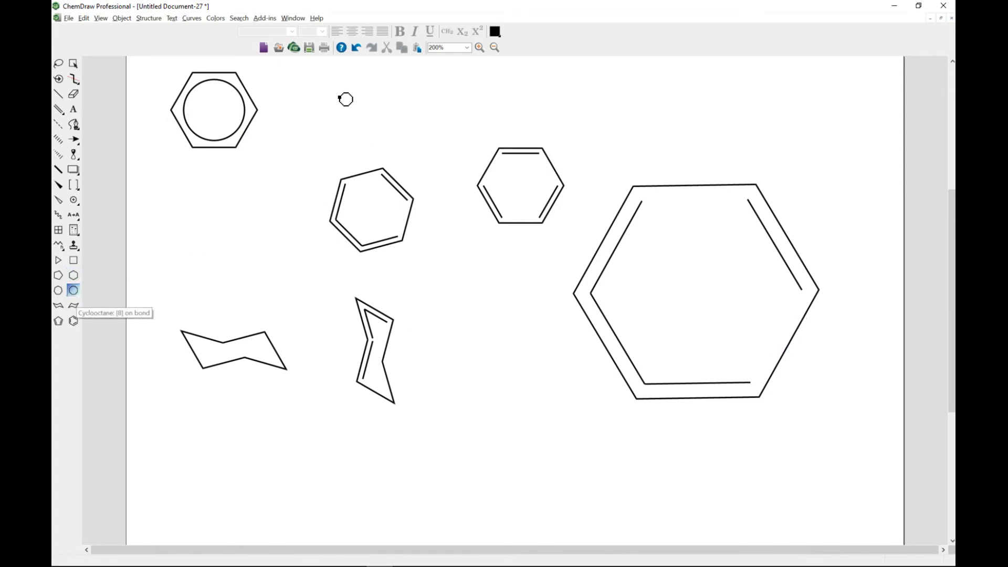
click(346, 99)
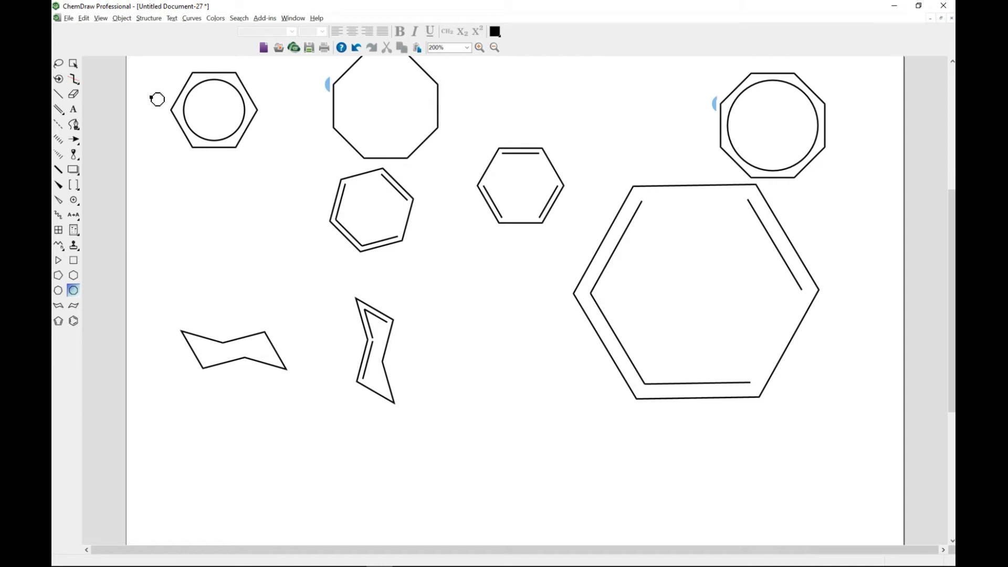
mouse_move(166, 248)
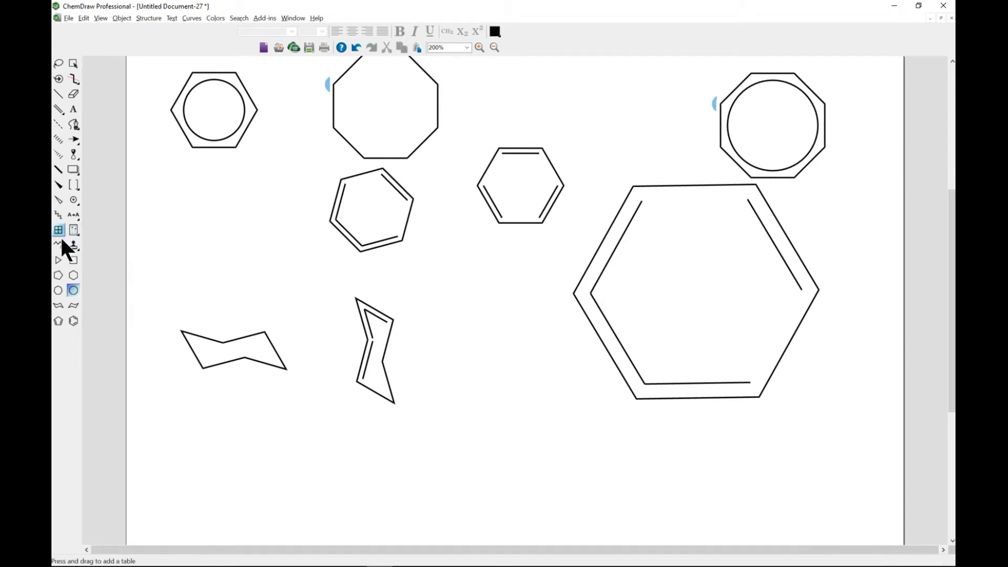
mouse_move(69, 284)
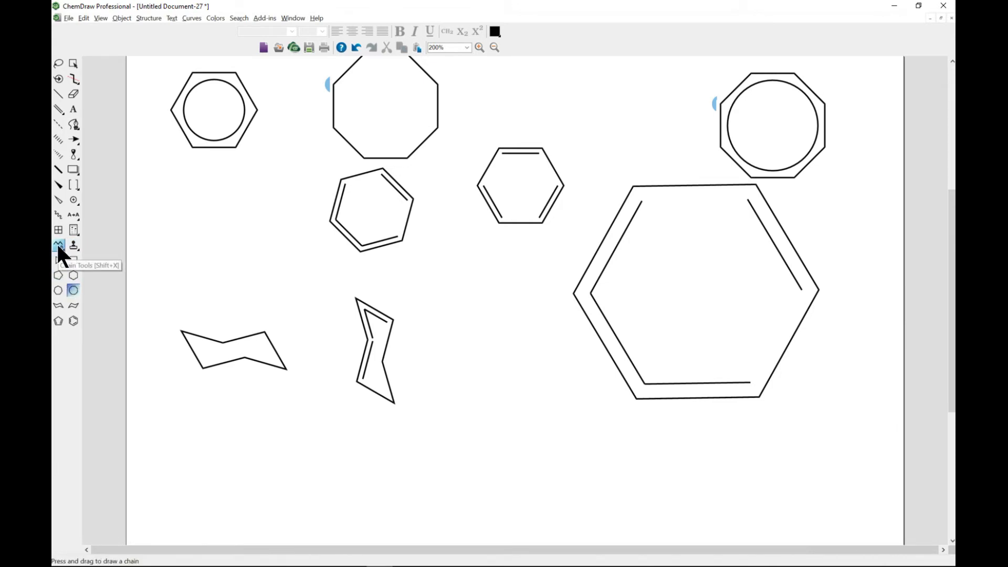
mouse_move(68, 260)
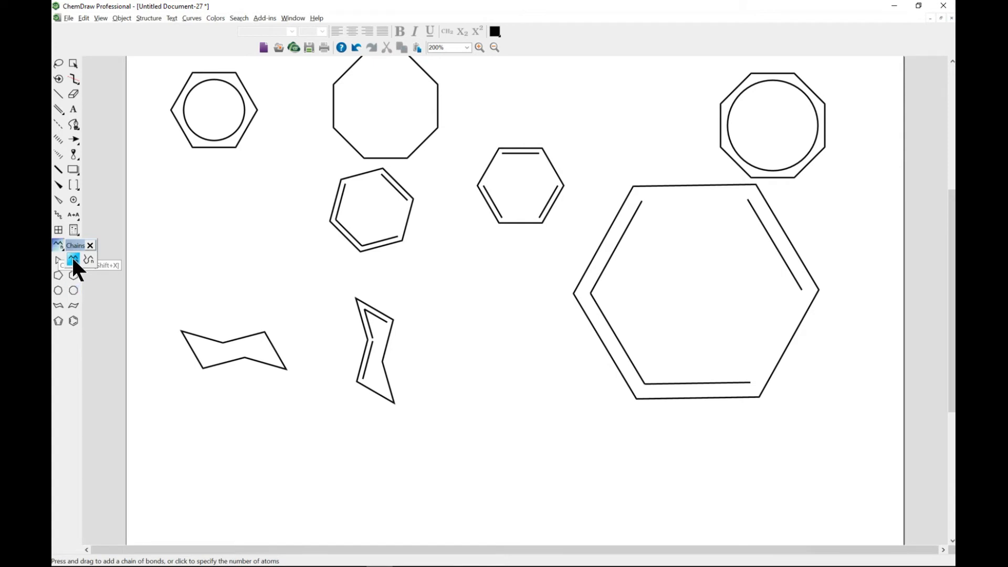
mouse_move(83, 261)
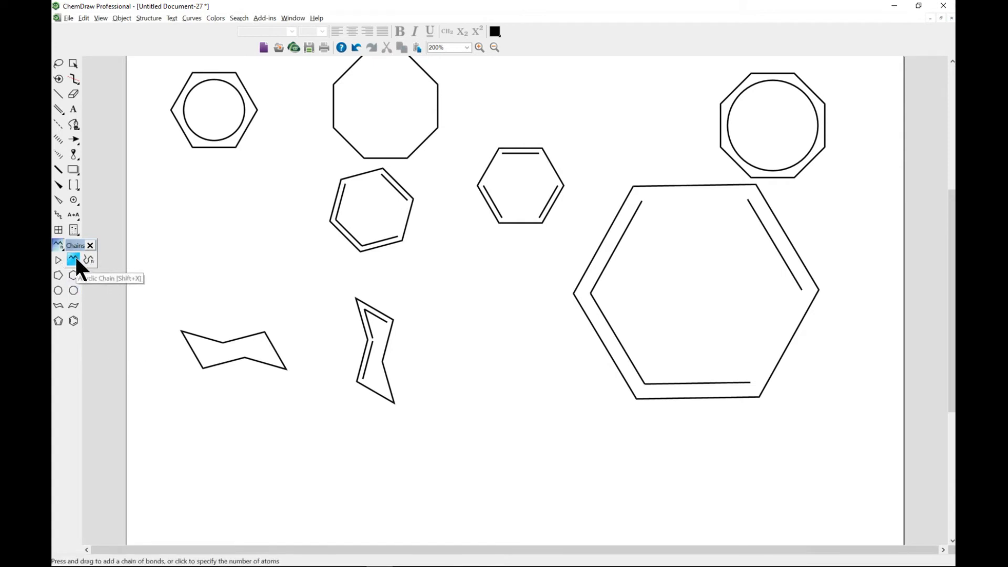
mouse_move(89, 258)
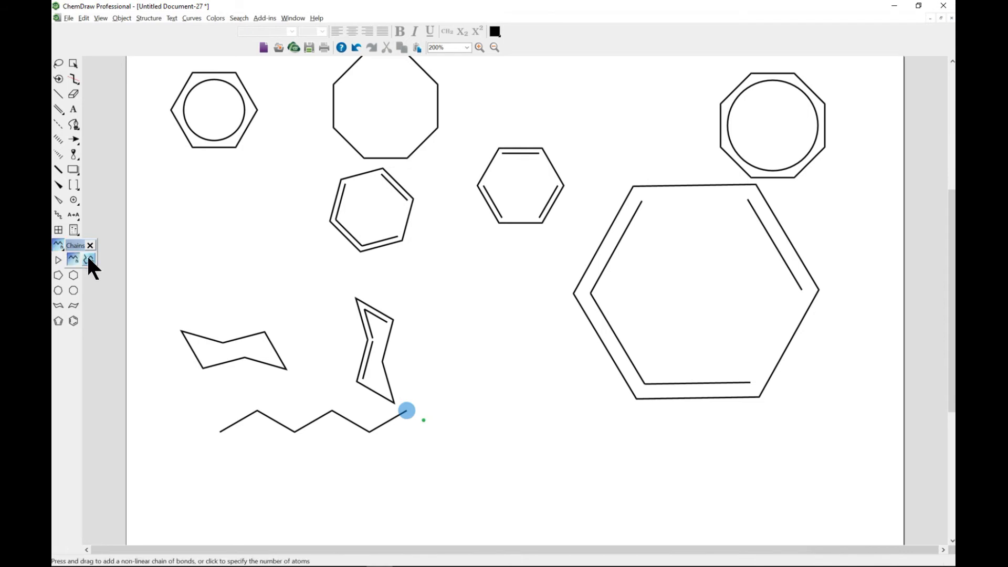
mouse_move(89, 259)
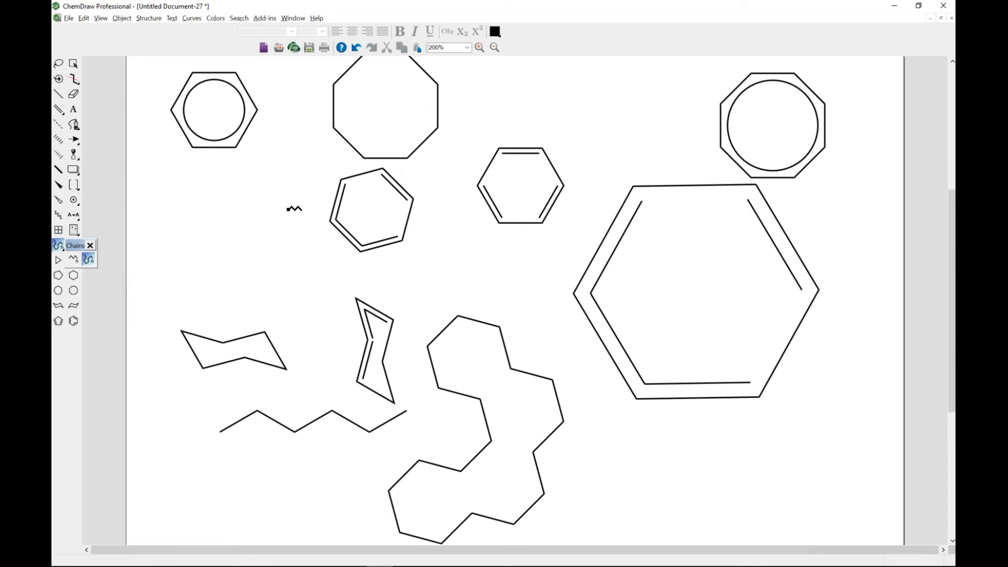
- Draw short and long winding zigzag acyclic chains across the page, then scroll down
click(72, 259)
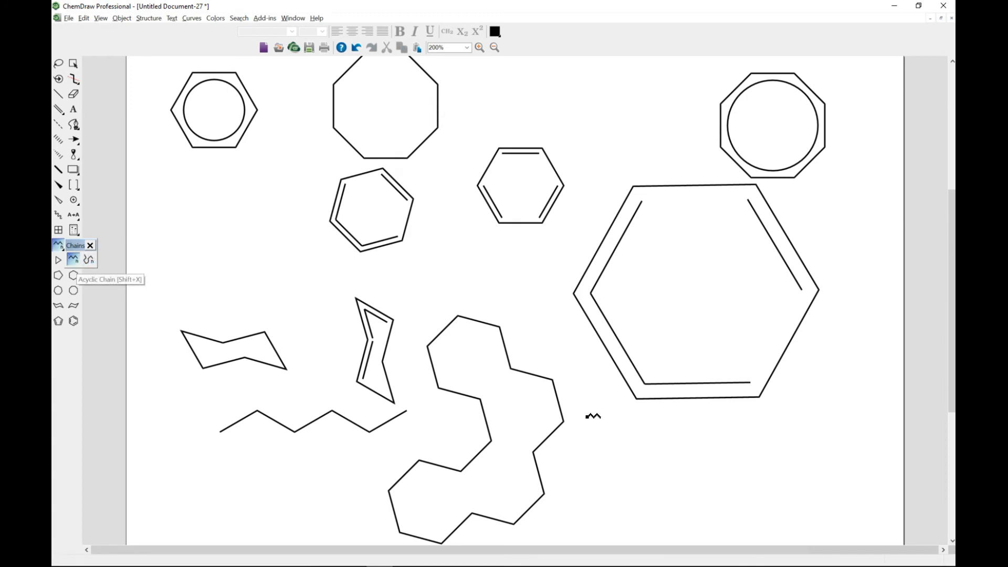
mouse_move(596, 460)
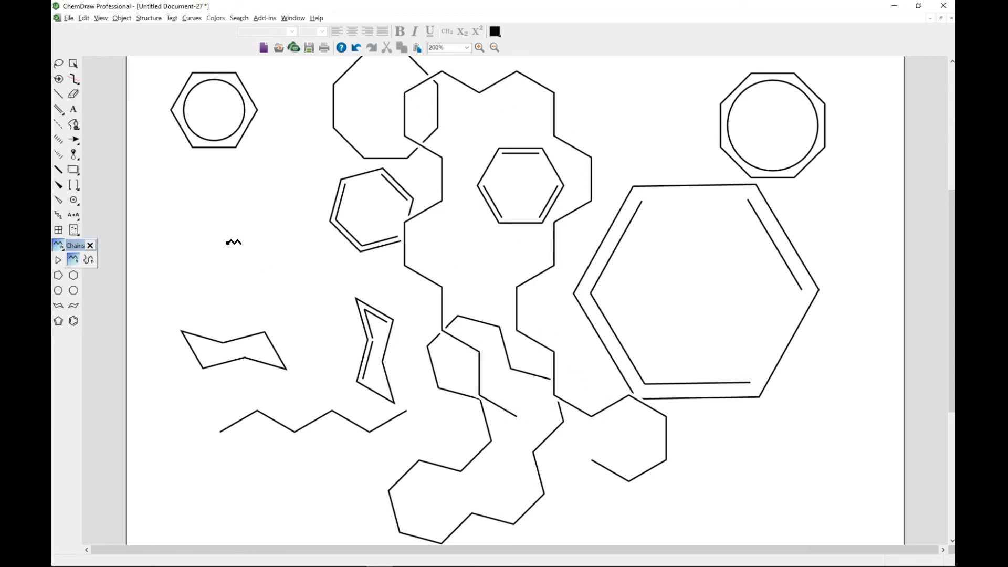
scroll(down, 3)
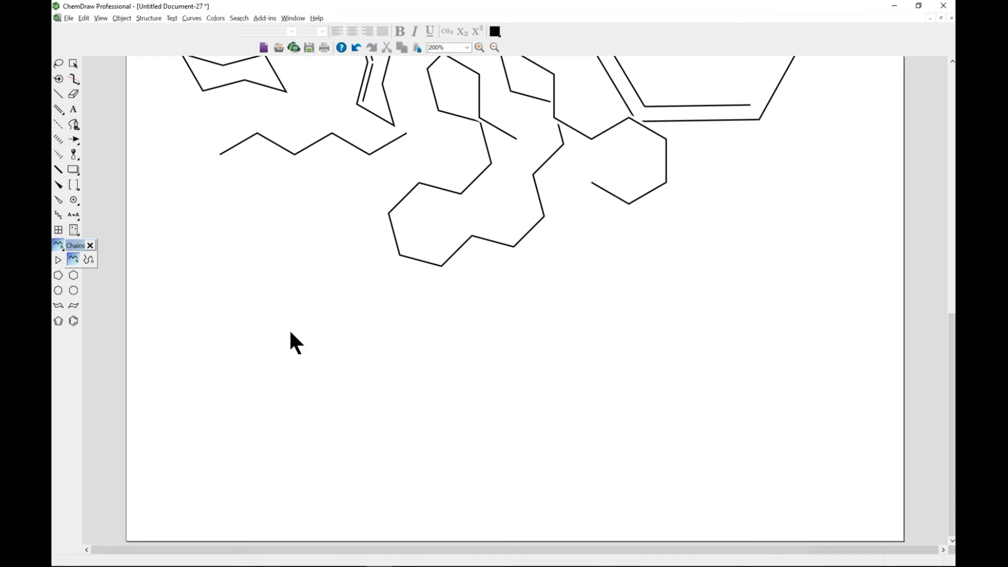
mouse_move(59, 23)
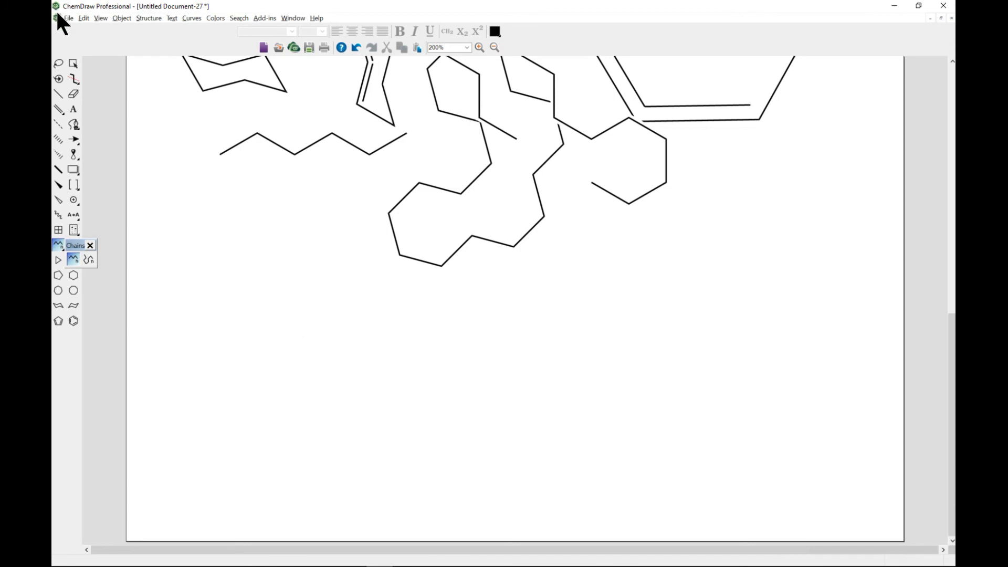
- Set the Chains Angle to 30 degrees in Document Settings' Drawing page
click(68, 18)
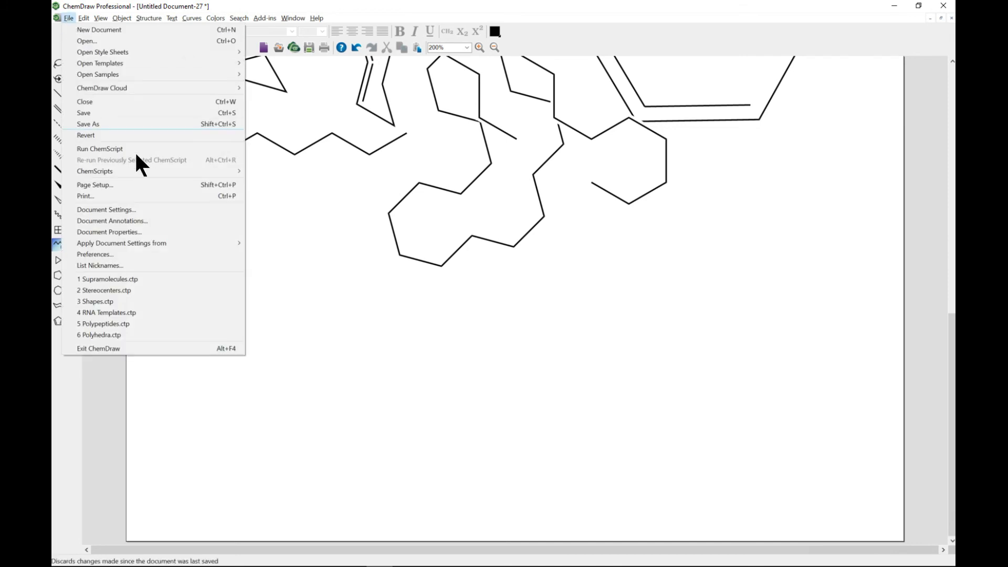
click(106, 209)
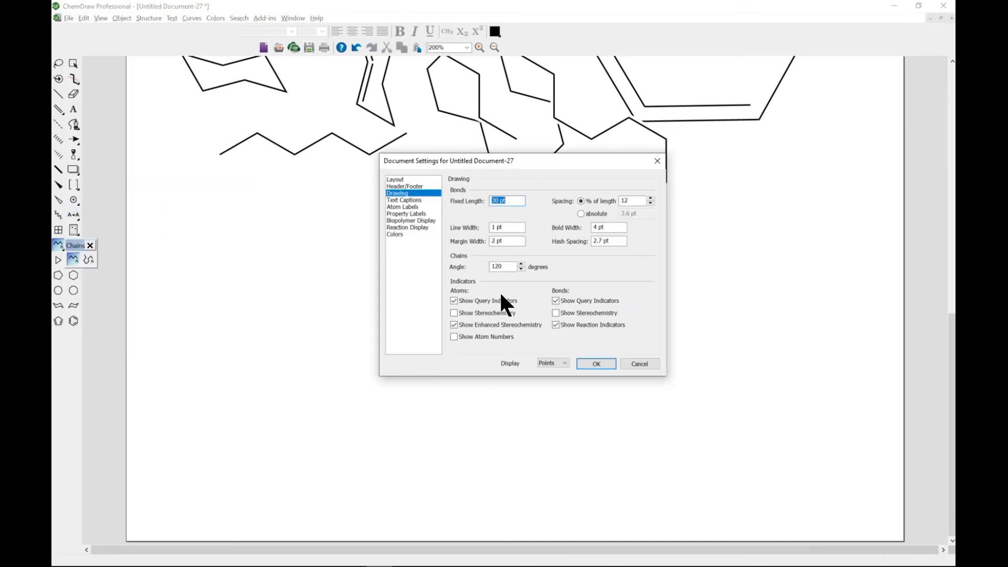
mouse_move(484, 257)
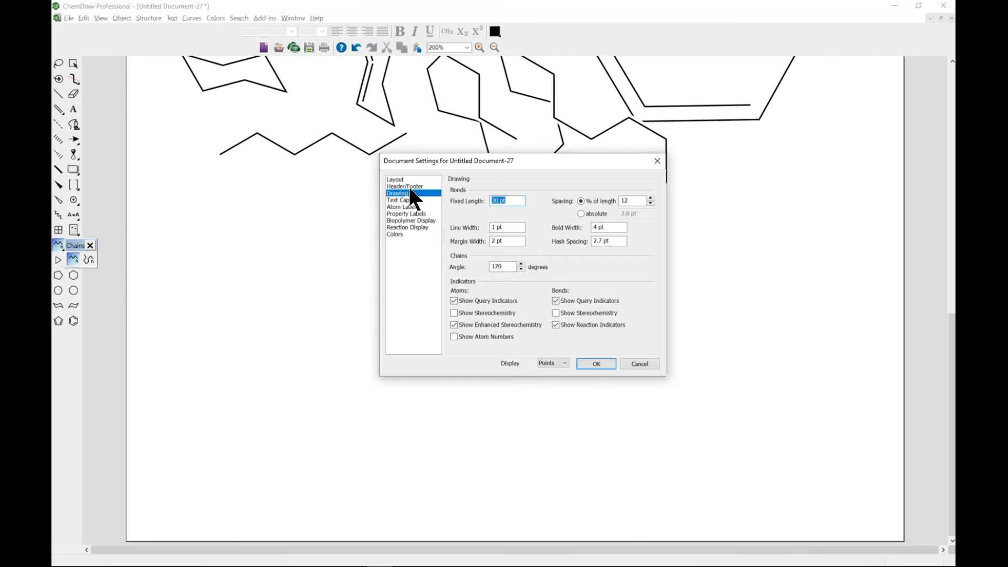
mouse_move(449, 273)
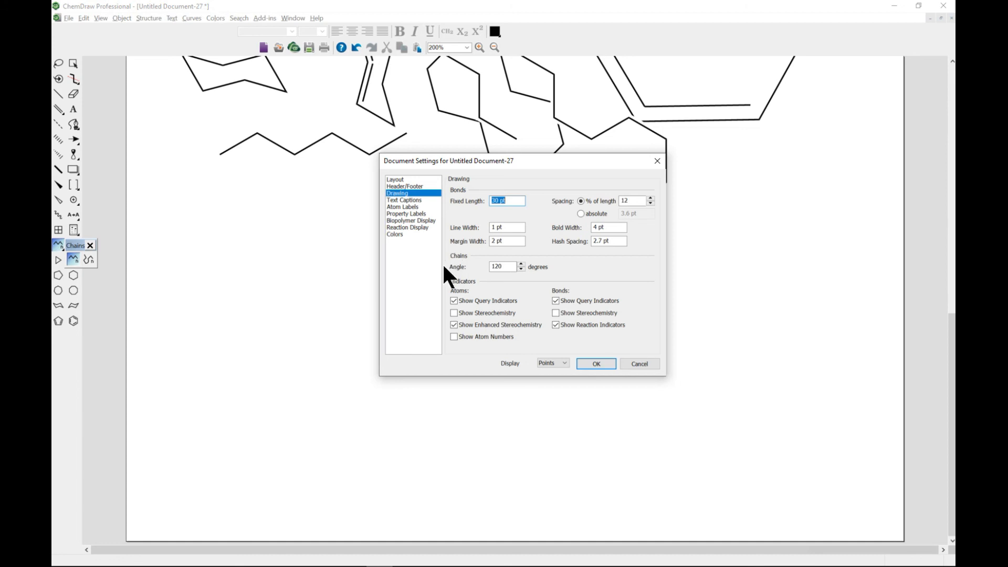
mouse_move(523, 271)
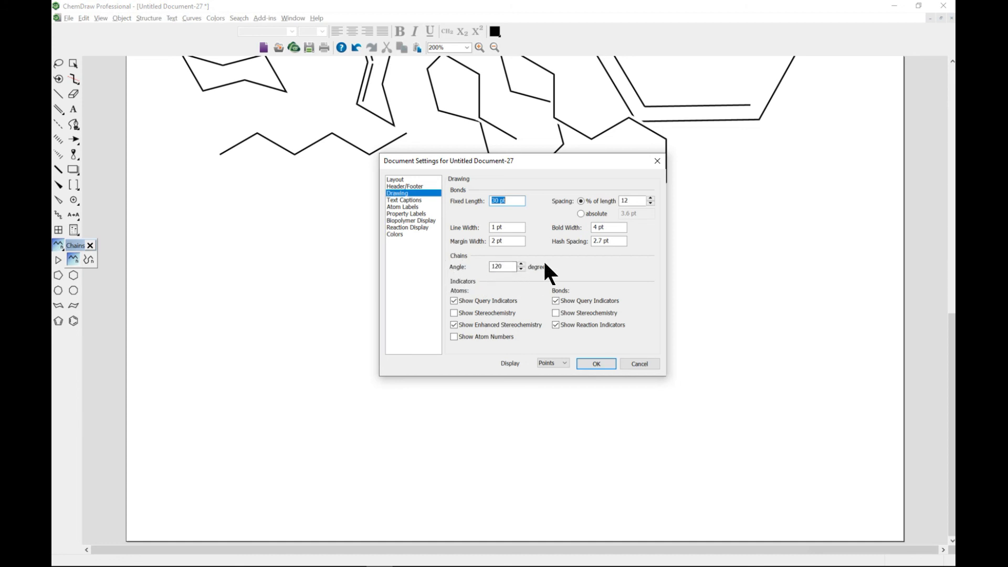
mouse_move(317, 172)
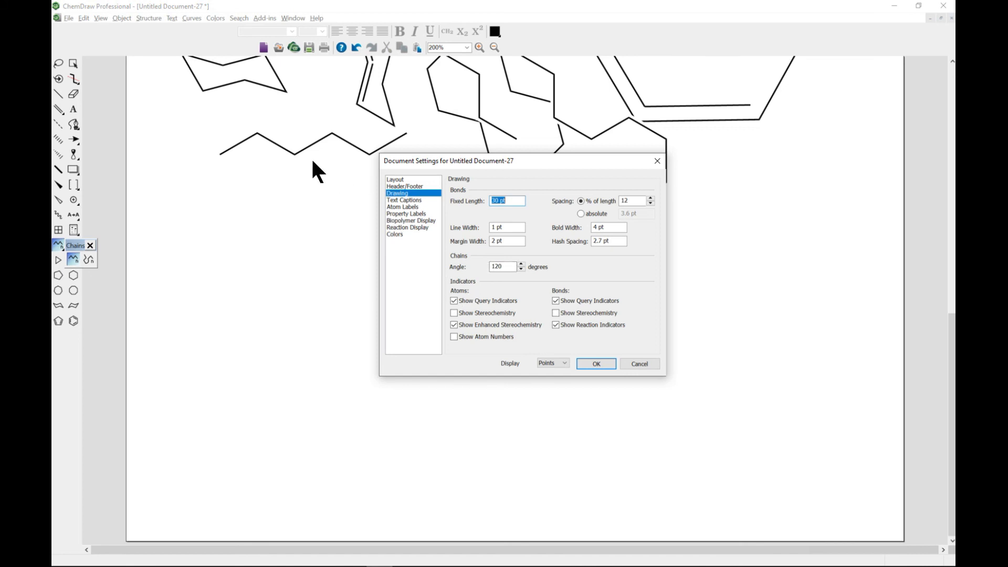
mouse_move(305, 149)
text(30)
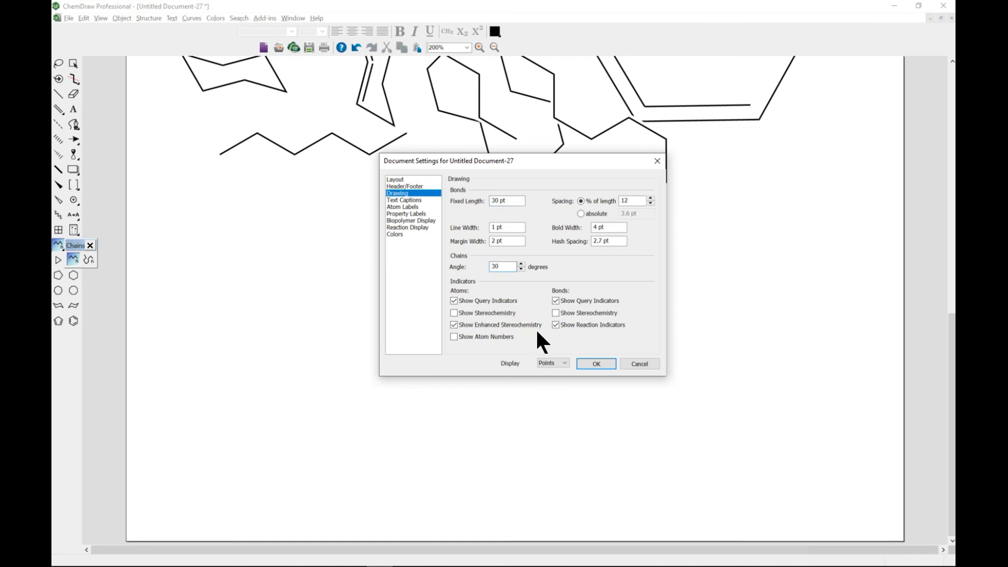
click(595, 363)
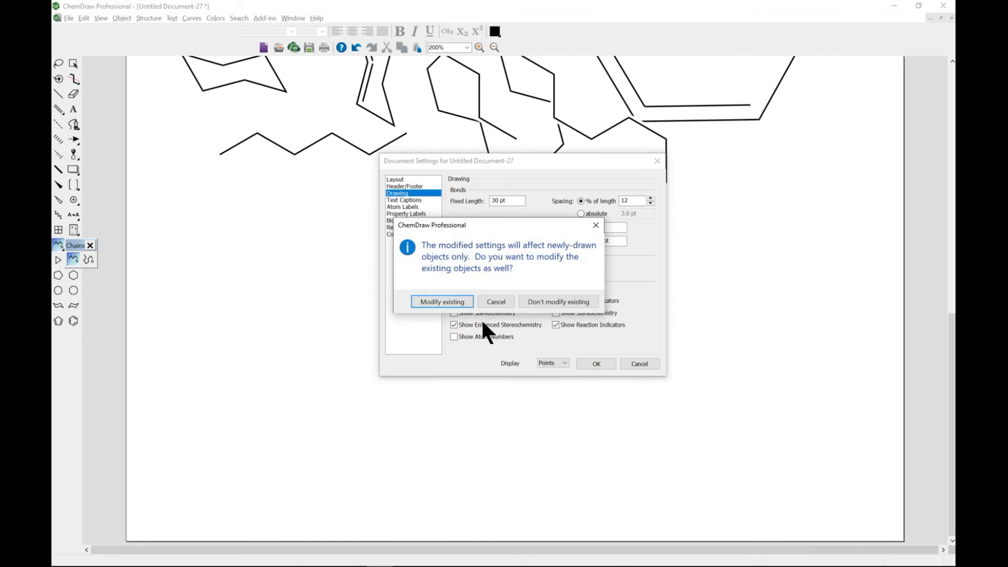
- Leave existing structures unchanged by the 30° angle and reopen the Drawing settings page
click(442, 302)
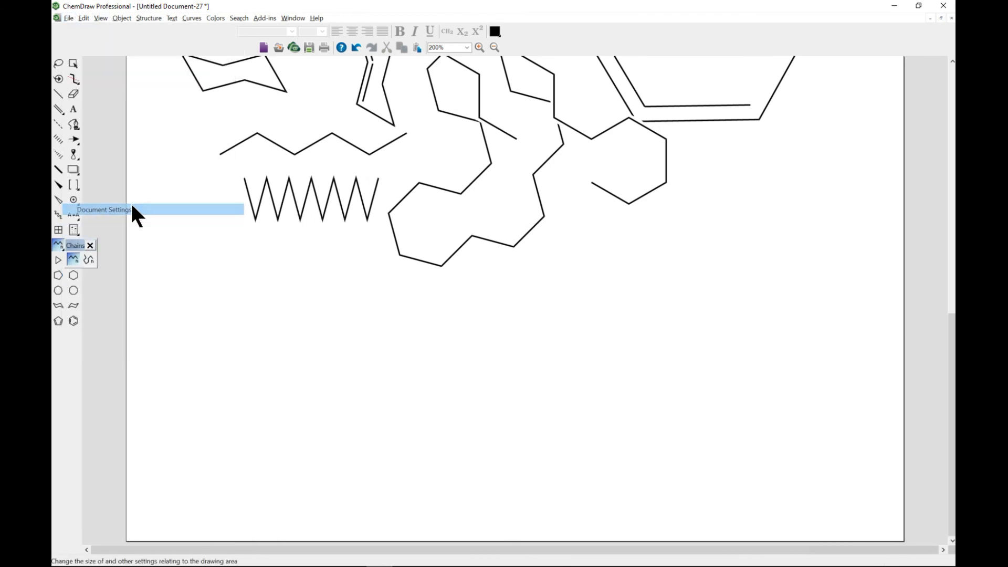
click(103, 210)
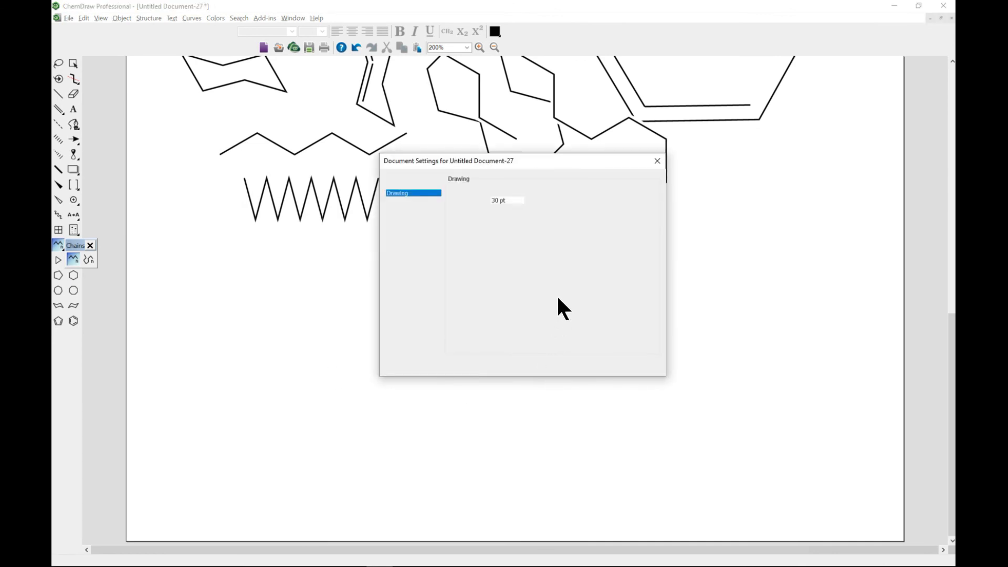
click(397, 192)
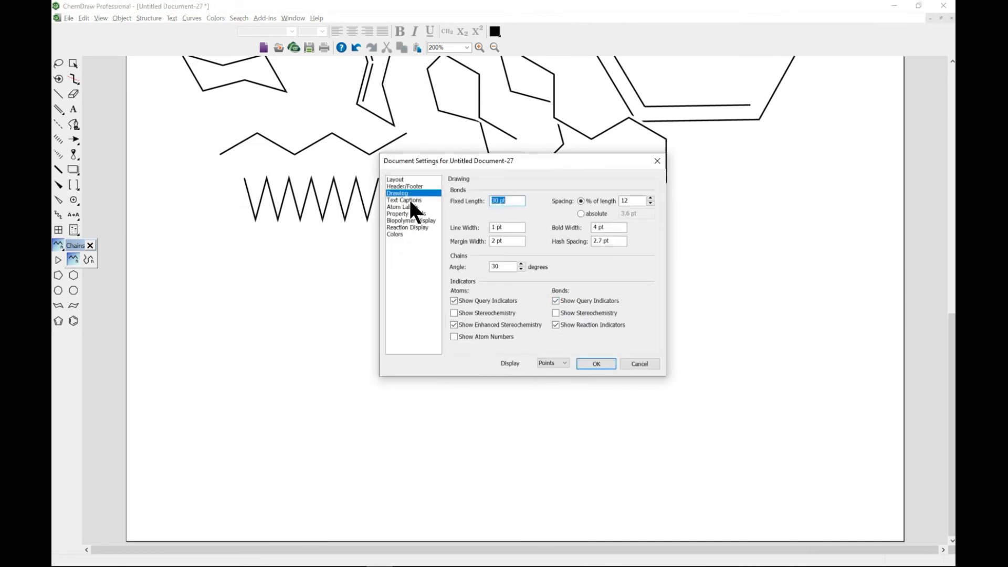